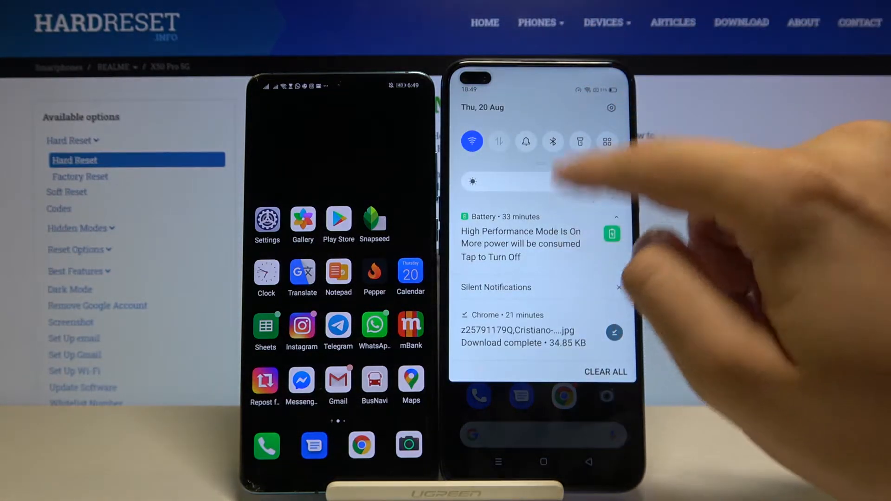
Reach the Bluetooth settings page with Bluetooth on and scanning for nearby devices
left_click(552, 142)
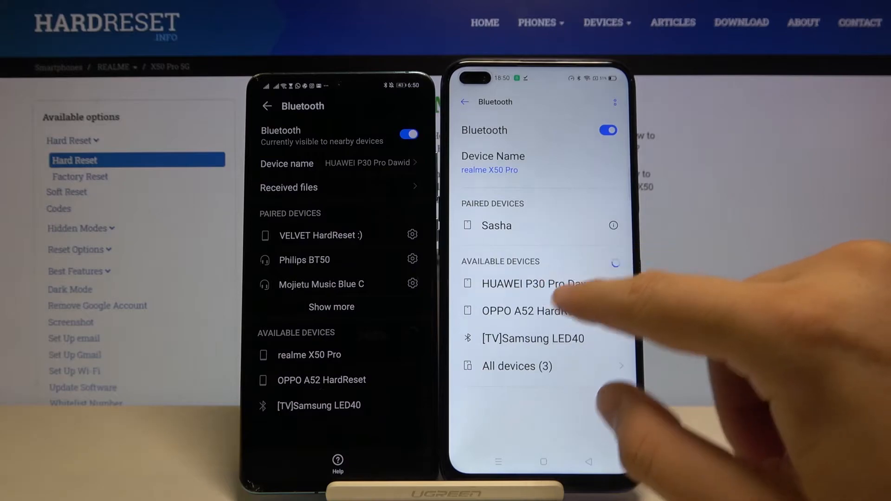
Request pairing with HUAWEI P30 Pro Dawid so both phones show code 142200
left_click(531, 284)
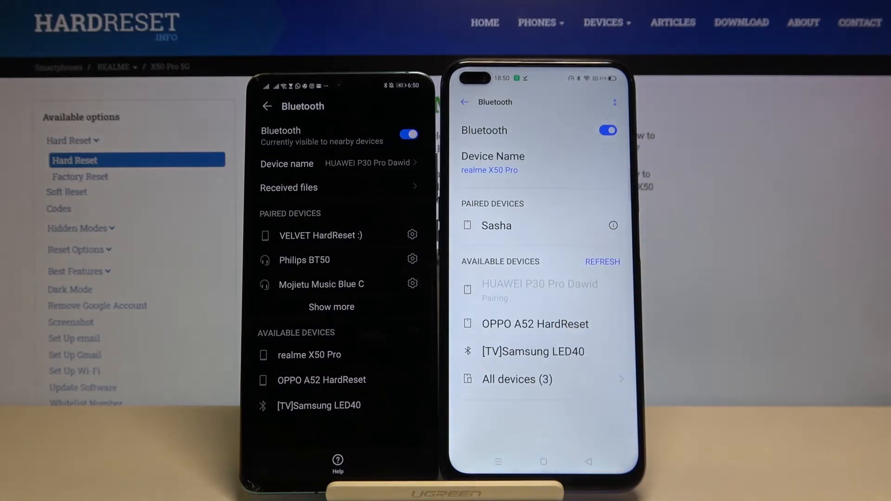
left_click(540, 284)
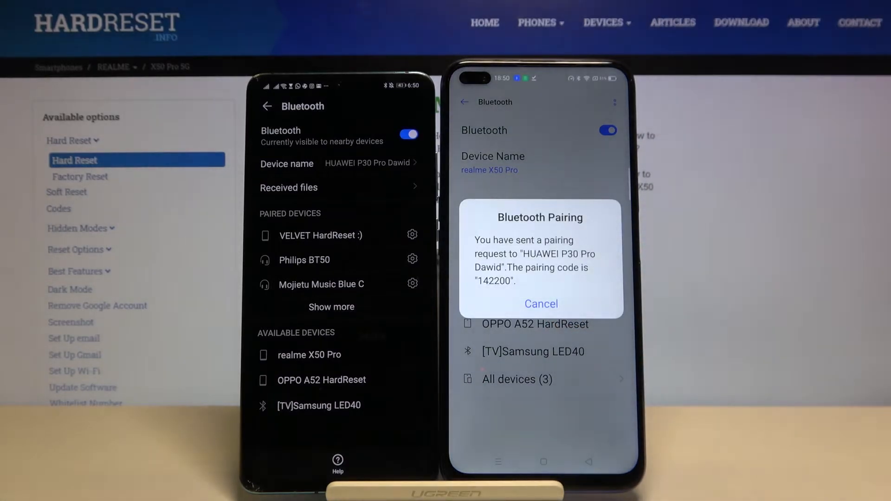
left_click(311, 355)
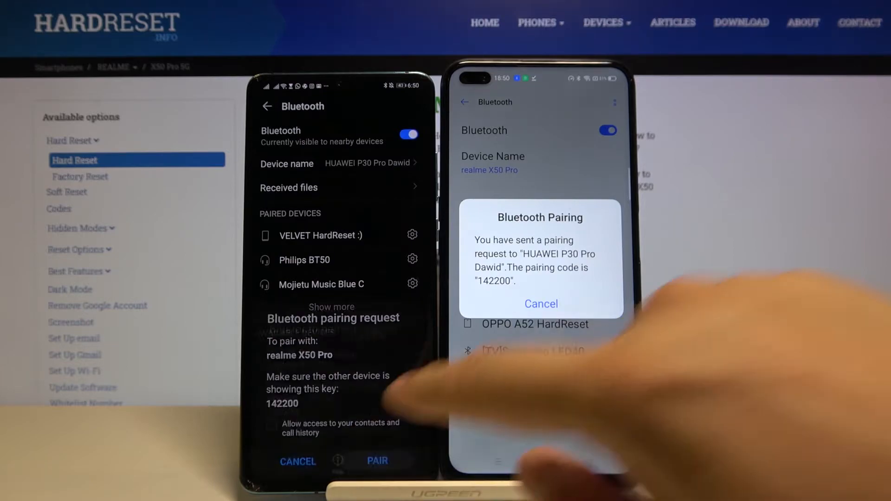